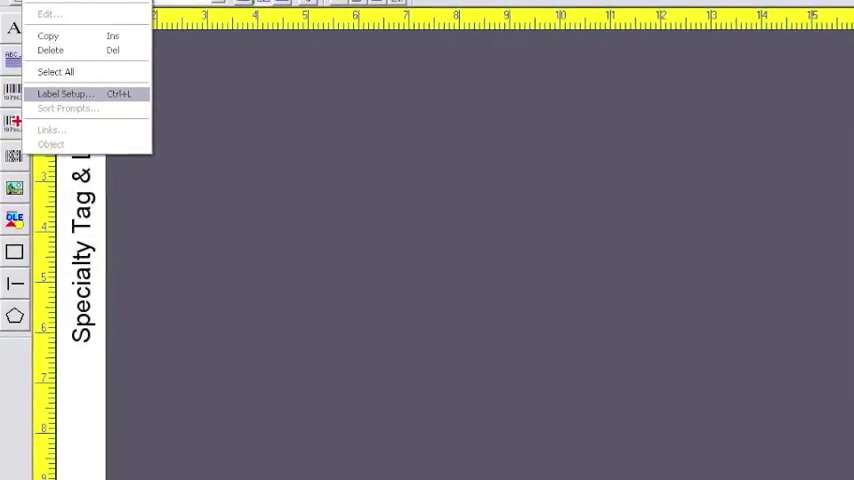
Open Label Setup's Options tab to list the available sensor types, with Vertical Gap current
left_click(66, 93)
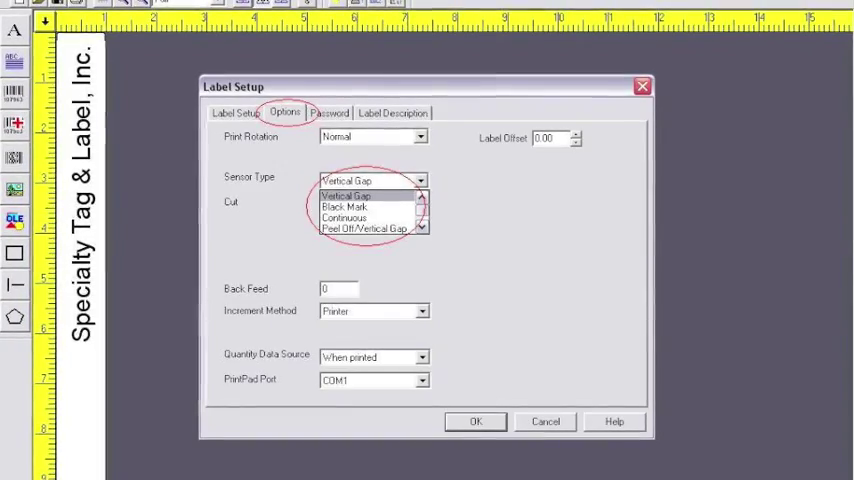